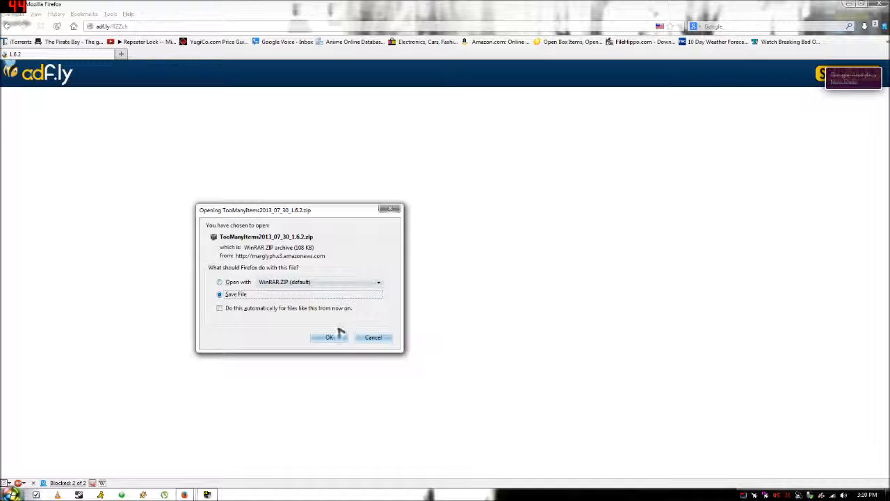
Step: Save the TooManyItems2013_07_30_1.6.2.zip download to disk from Firefox's download dialog
click(329, 338)
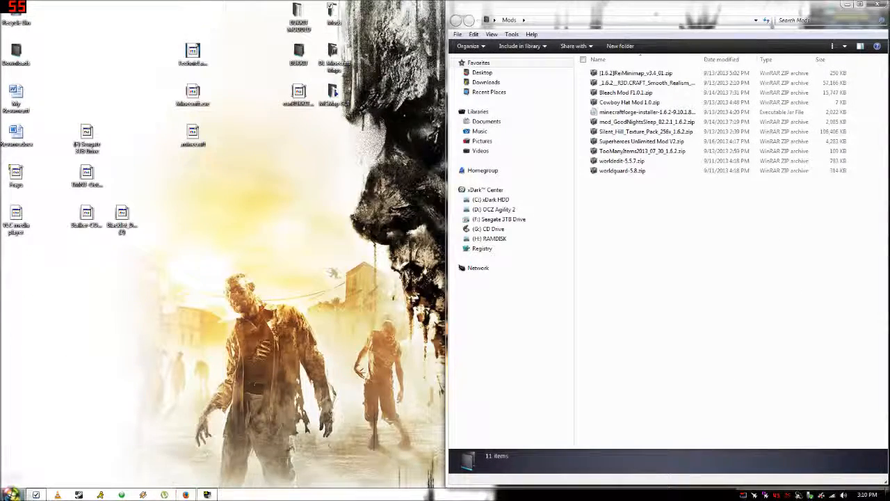
Step: Browse from C:\Users through AppData and .minecraft to versions, selecting the 1.6.2 folder
click(491, 199)
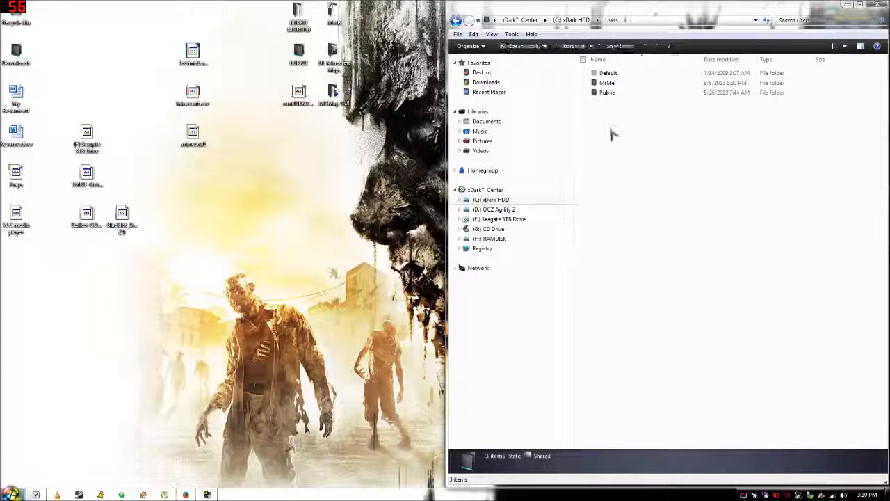
double_click(607, 82)
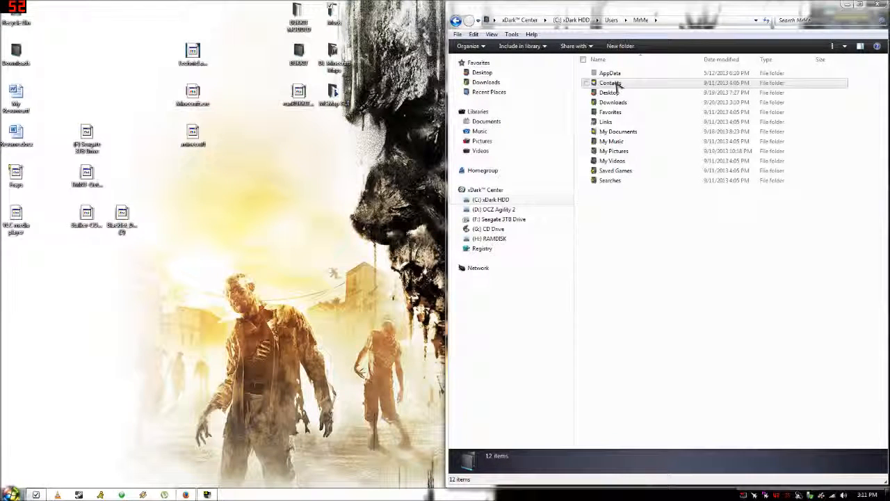
click(610, 72)
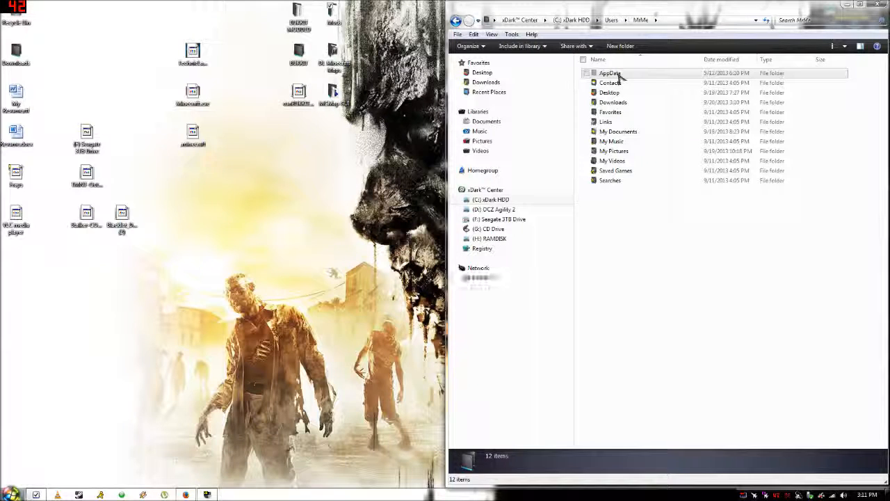
double_click(610, 72)
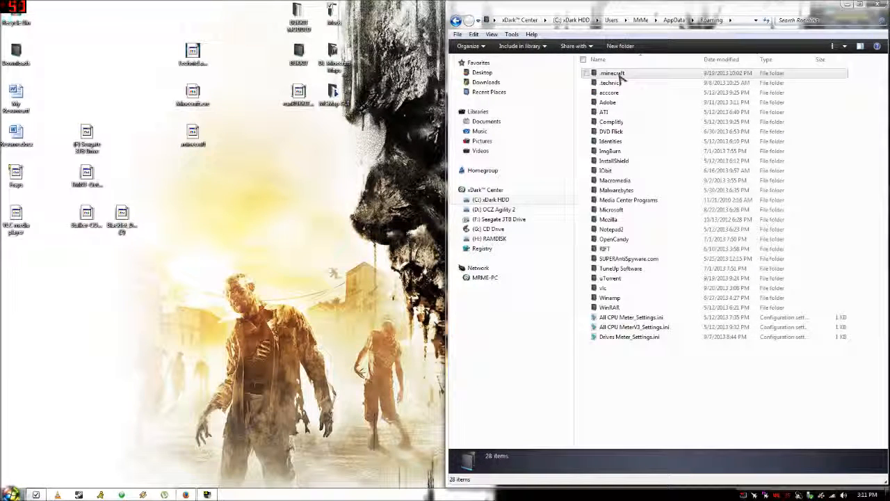
double_click(612, 73)
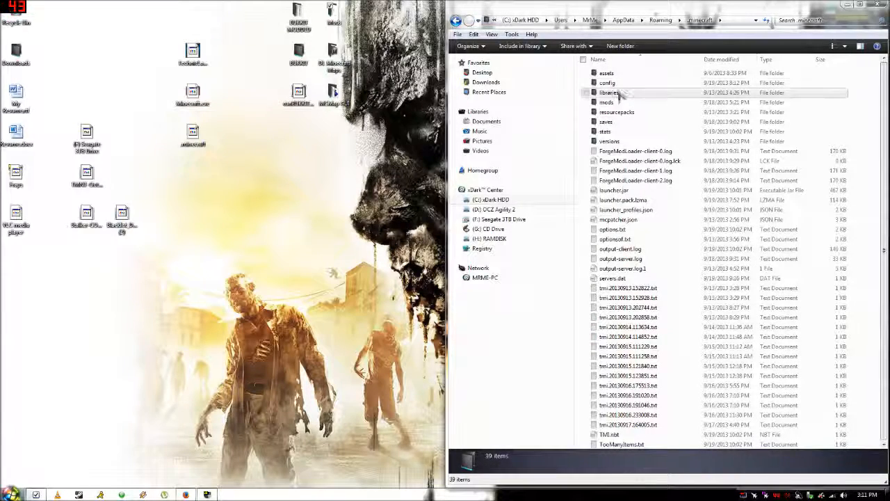
mouse_move(622, 97)
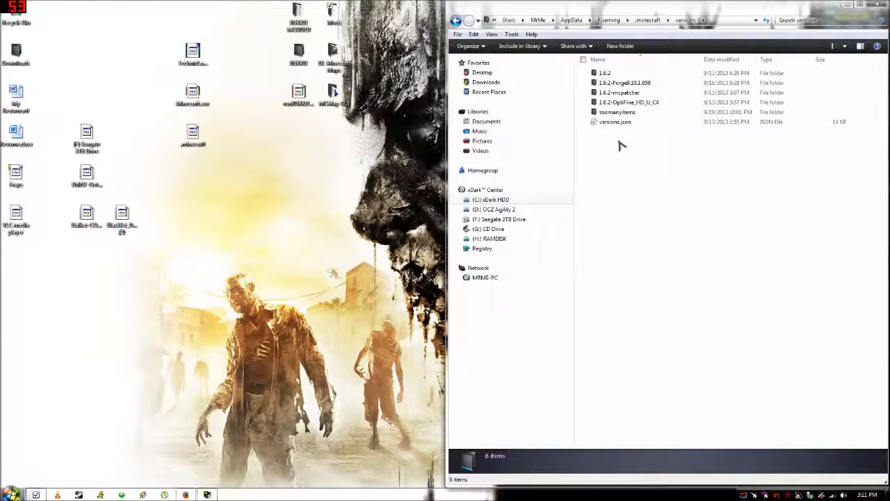
click(605, 73)
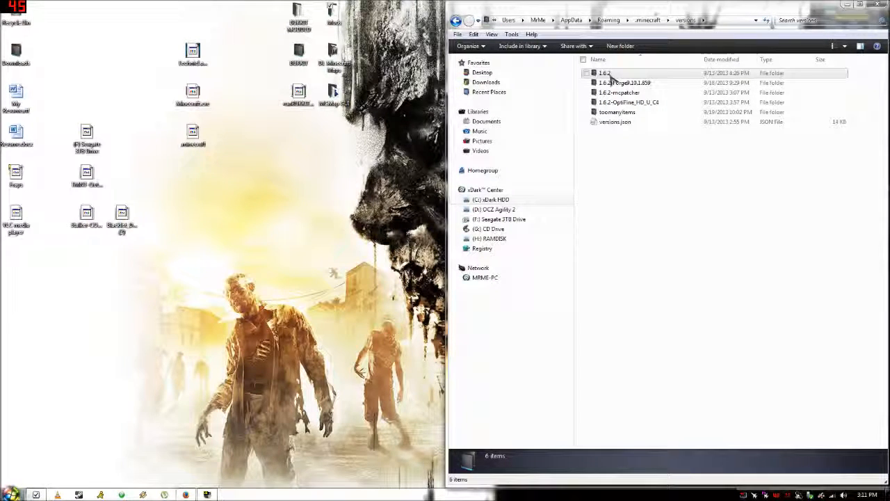
Step: Paste a copy of the 1.6.2 folder and rename the copy 'toomanyitems 1.6.2'
right_click(604, 73)
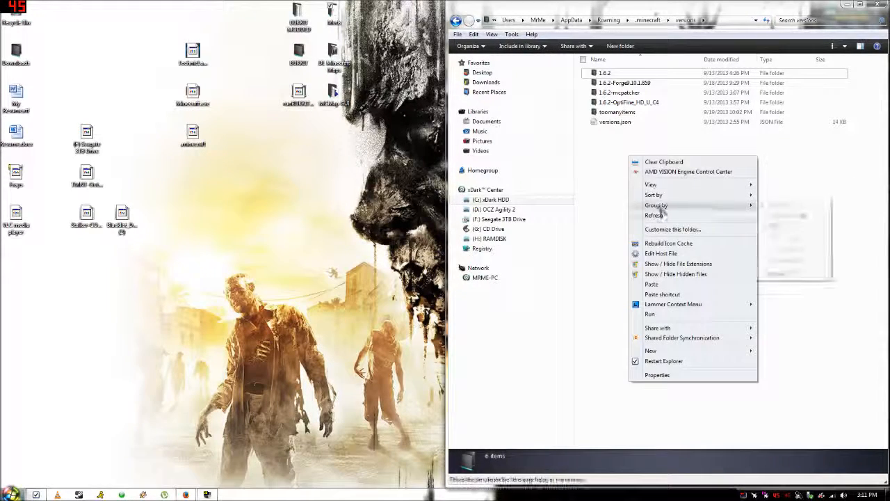
click(652, 284)
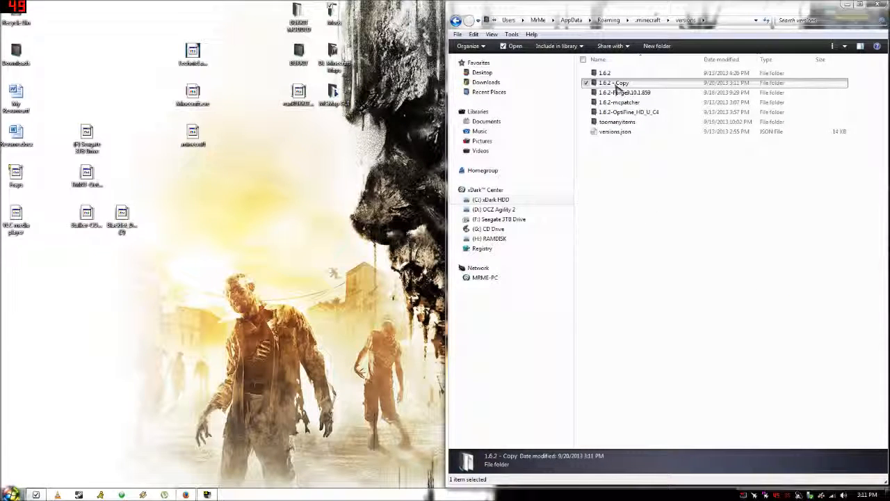
click(618, 121)
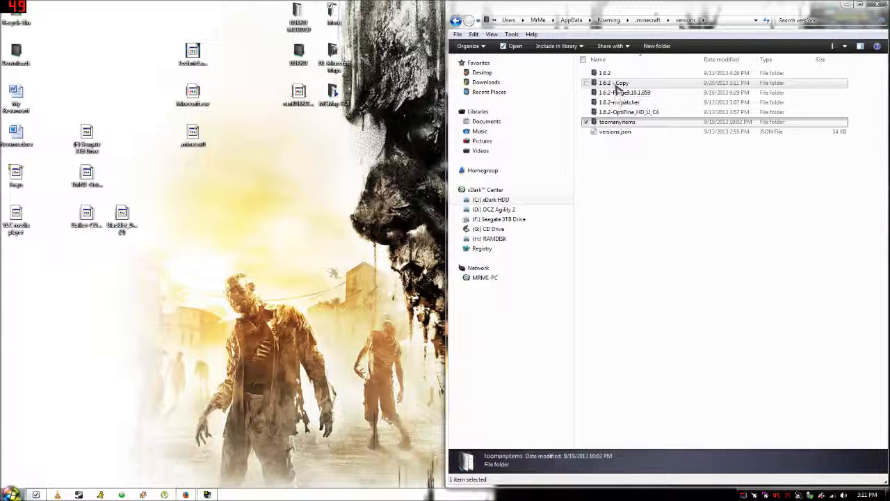
right_click(614, 83)
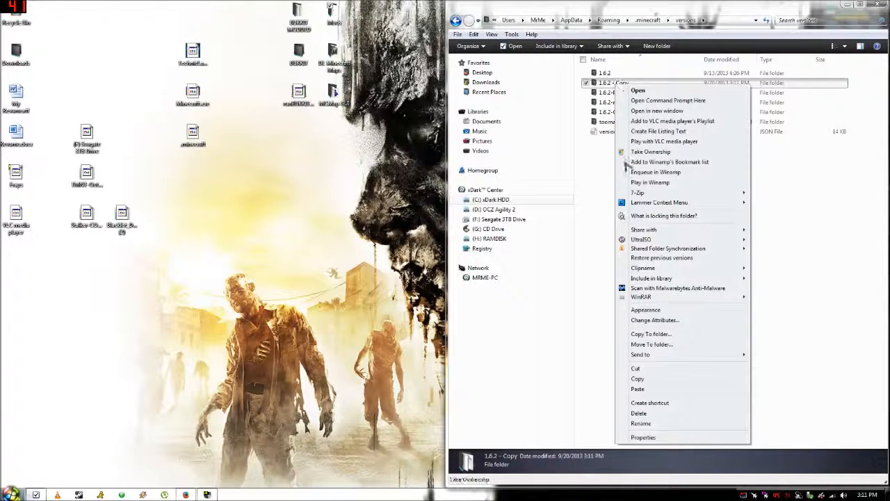
click(641, 423)
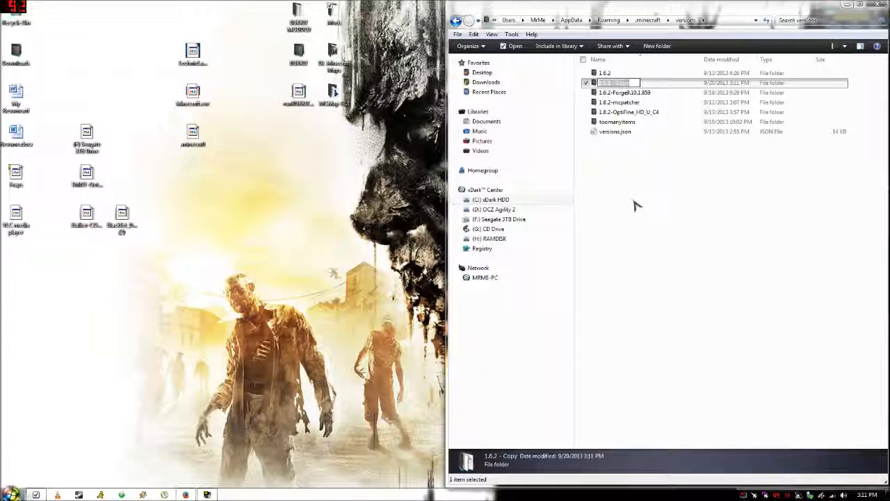
text(toomanyitems 1.6.2)
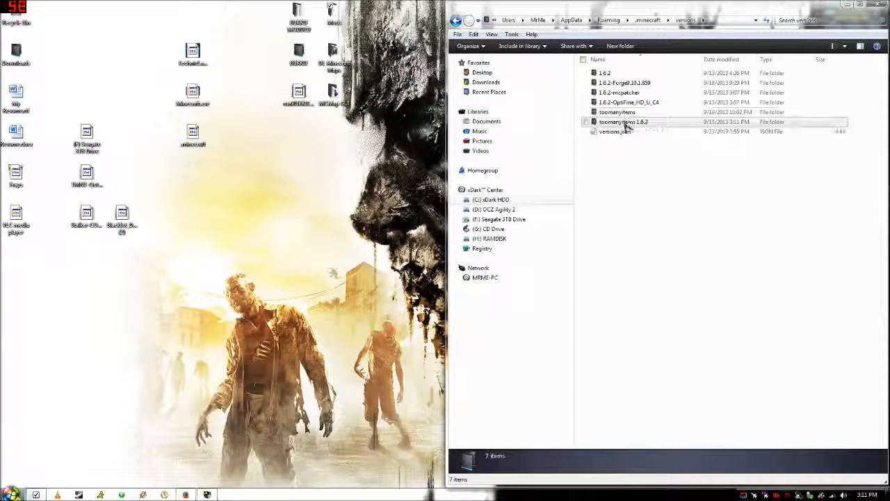
Step: Open the toomanyitems 1.6.2 folder and start renaming 1.6.2.jar to toomanyitems
double_click(623, 121)
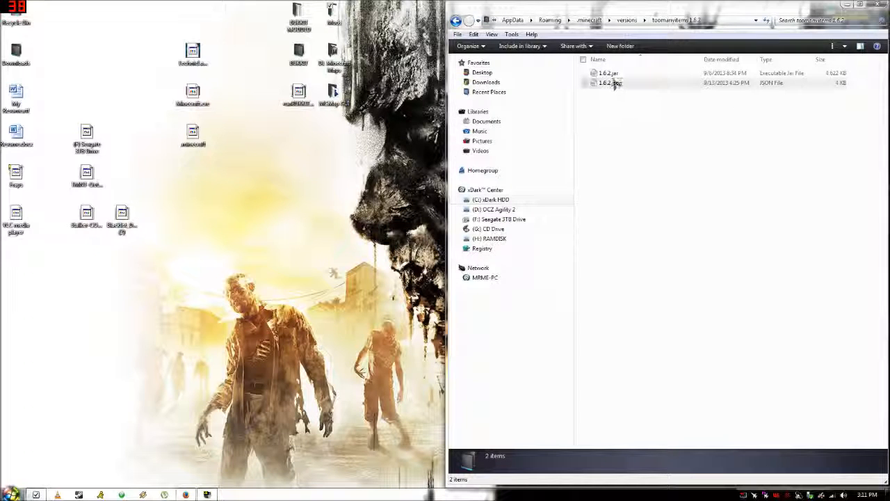
click(608, 73)
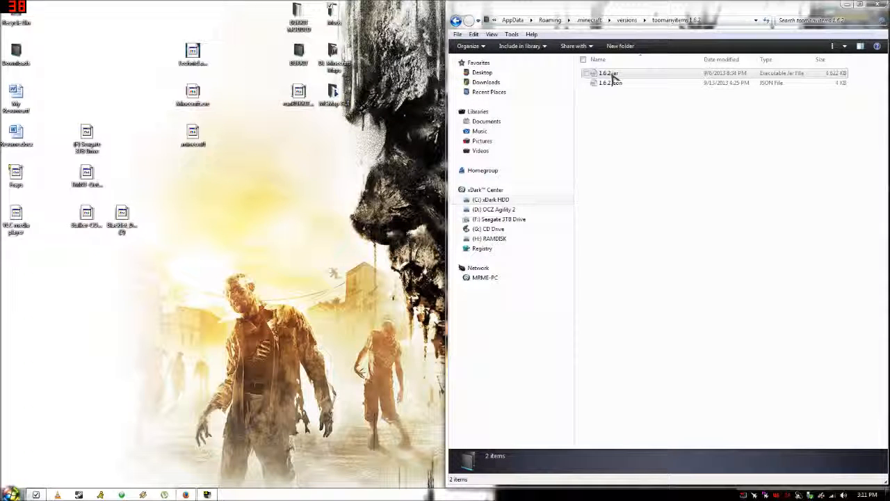
right_click(606, 73)
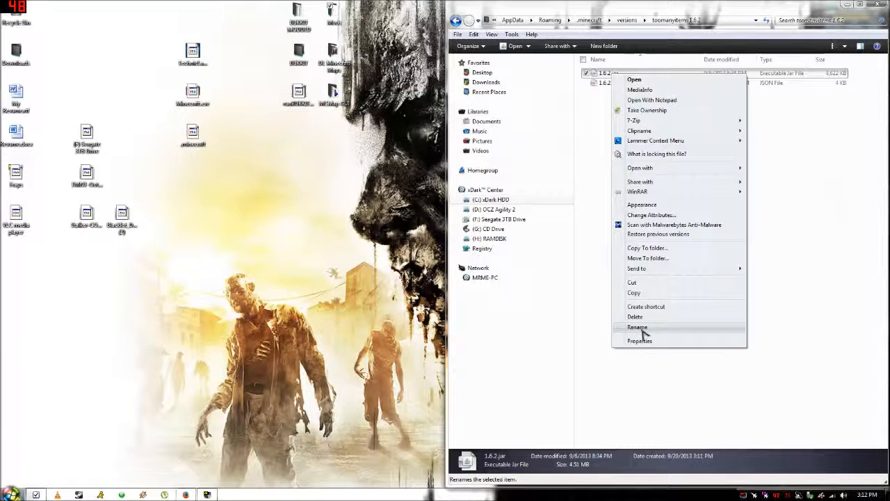
click(637, 326)
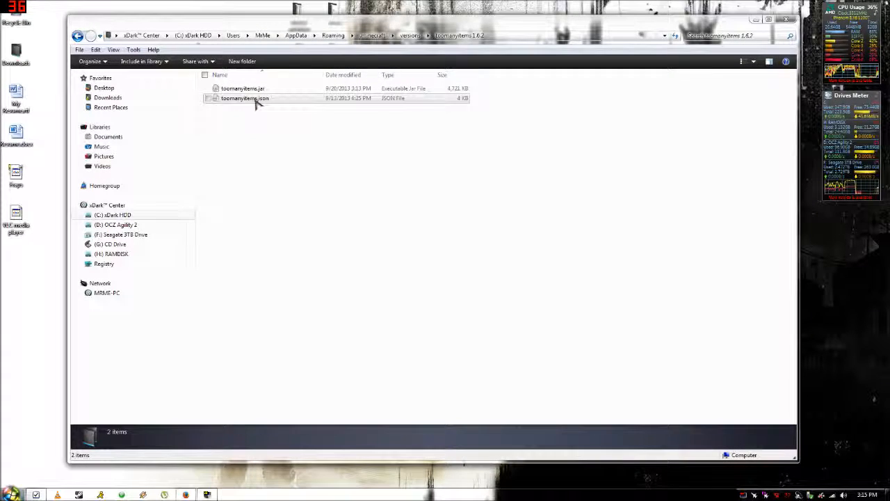
click(244, 98)
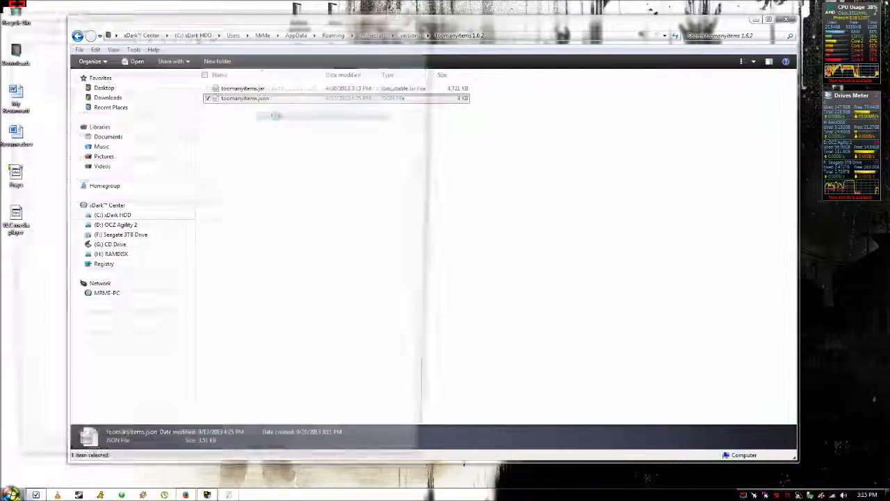
double_click(244, 97)
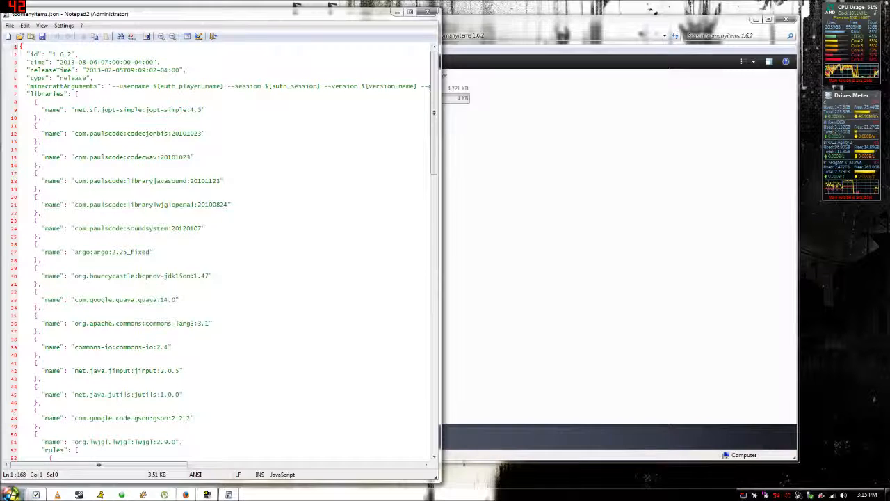
double_click(62, 54)
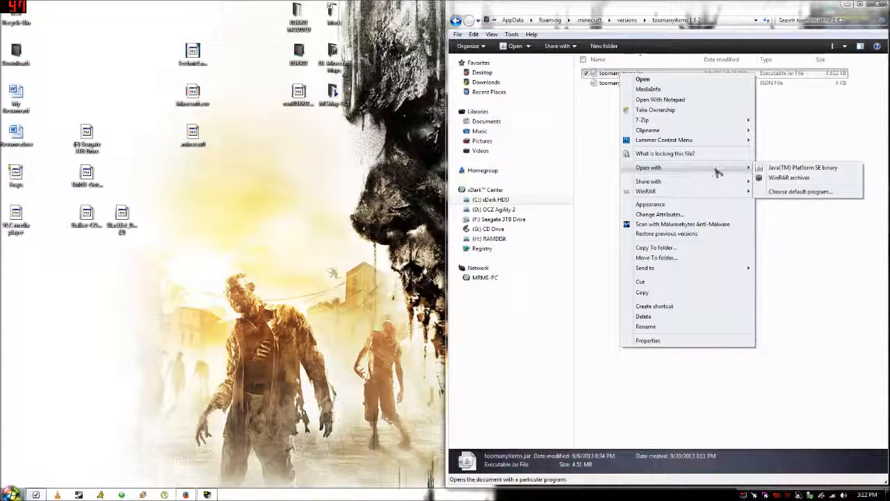
Step: Open toomanyitems.jar in WinRAR, add the TooManyItems zip's class files, and close it
click(790, 177)
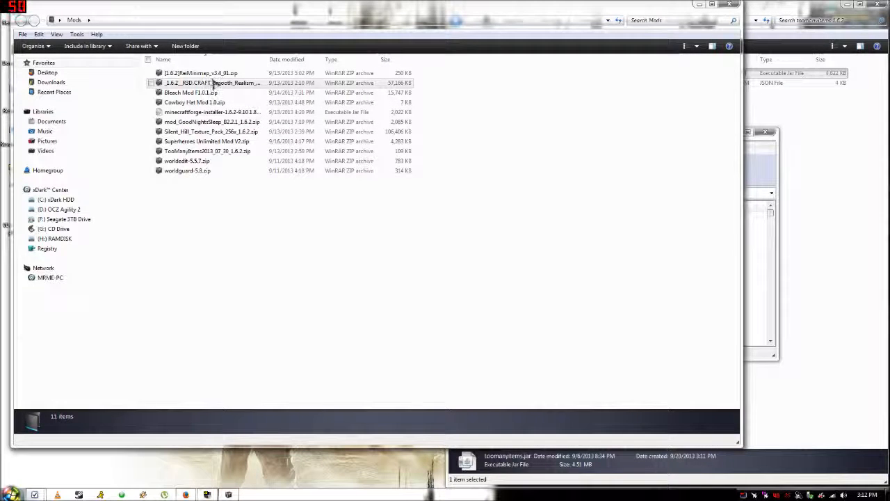
double_click(207, 151)
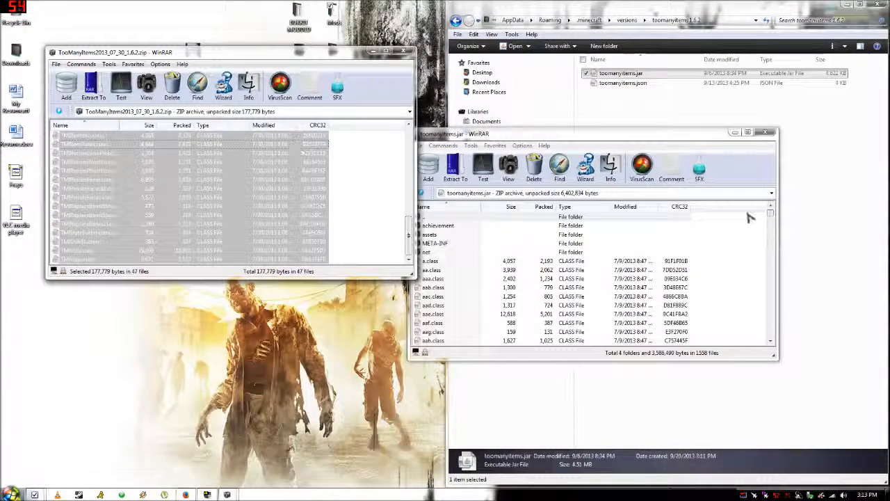
click(428, 167)
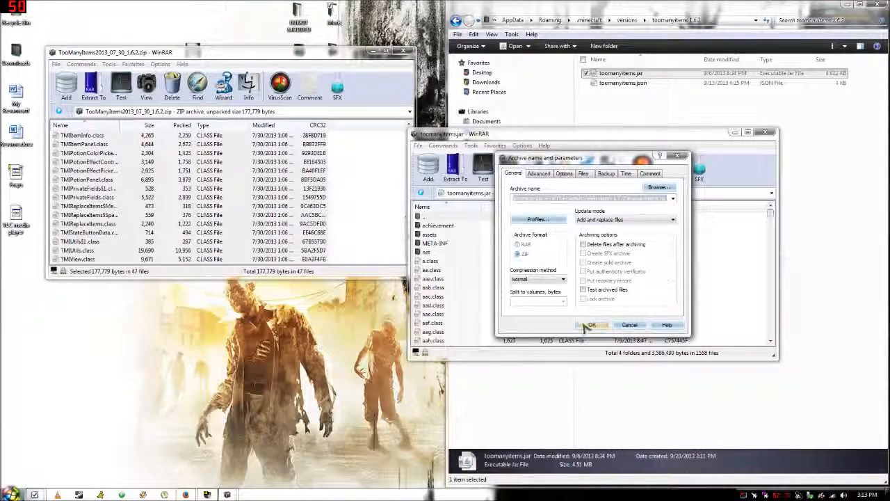
click(590, 325)
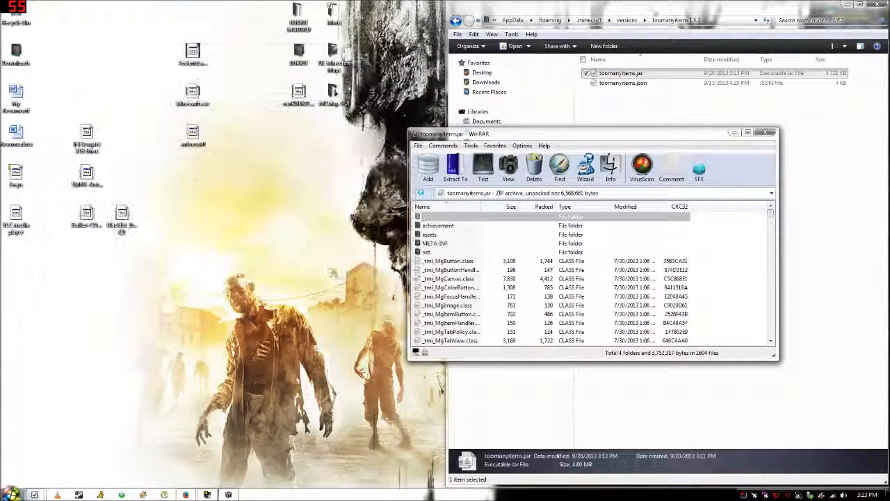
click(766, 132)
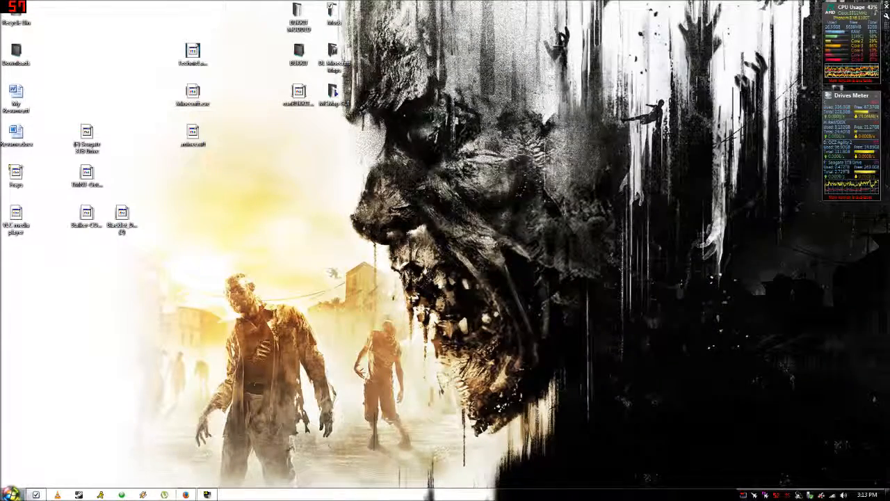
Step: Start Minecraft Launcher, confirm a profile can use release toomanyitems, then cancel the editor
double_click(193, 93)
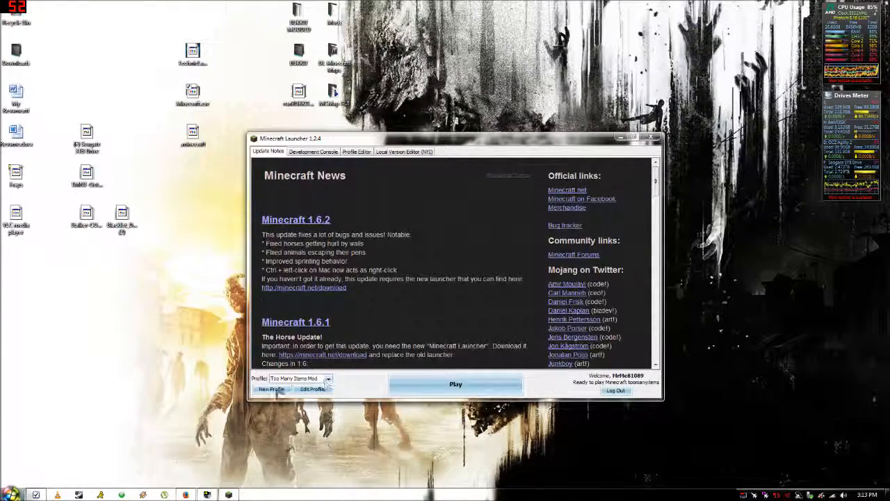
click(271, 388)
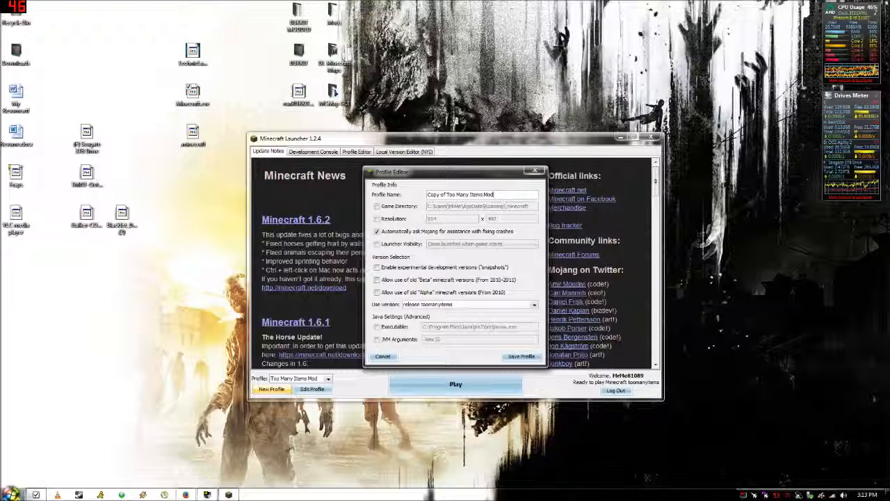
text(toomanyitems)
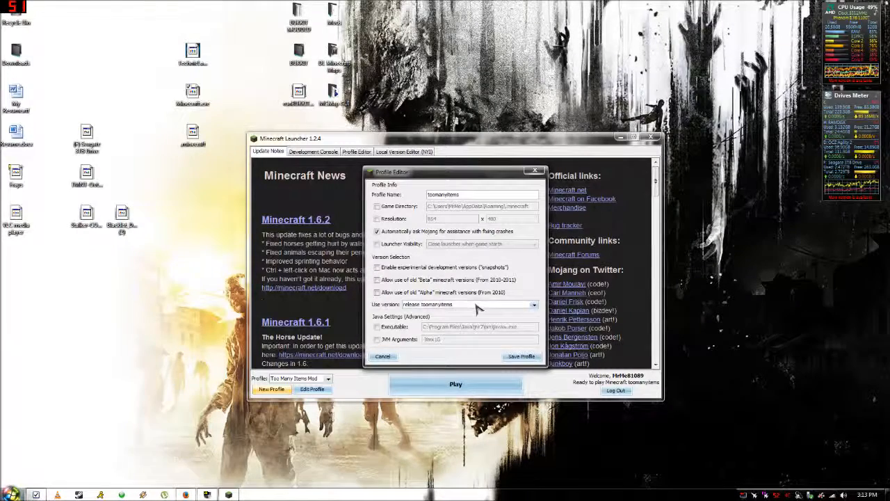
click(533, 305)
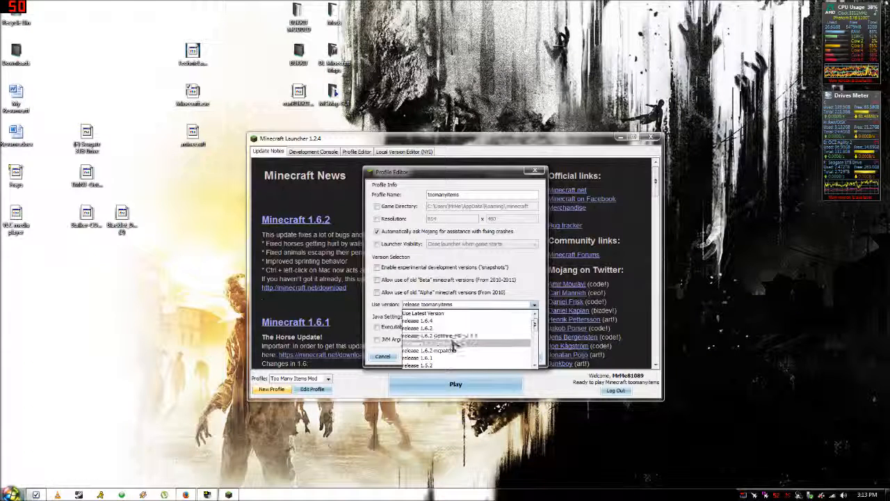
click(431, 340)
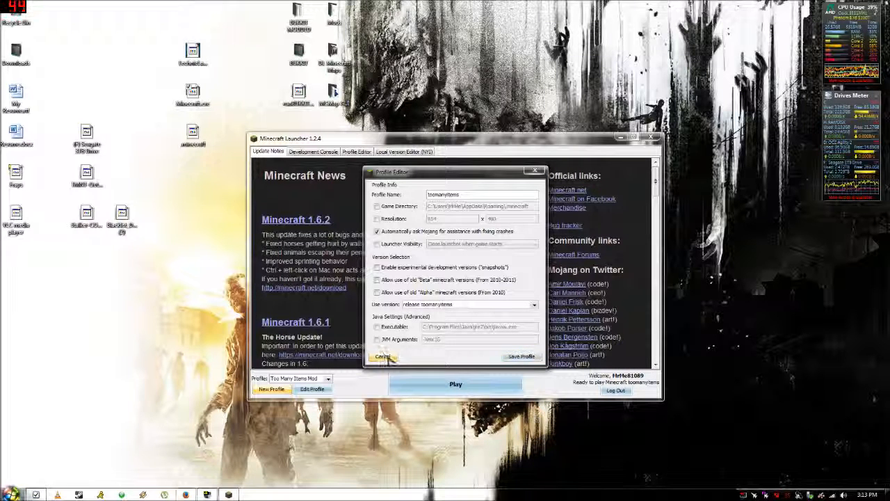
click(327, 378)
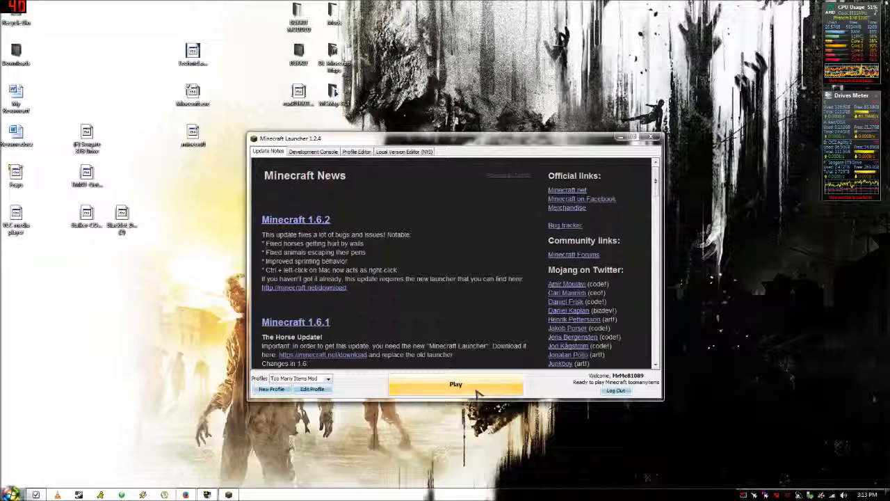
Step: Play the Too Many Items Mod profile, load a Singleplayer world, press E, and maximize the window
click(456, 384)
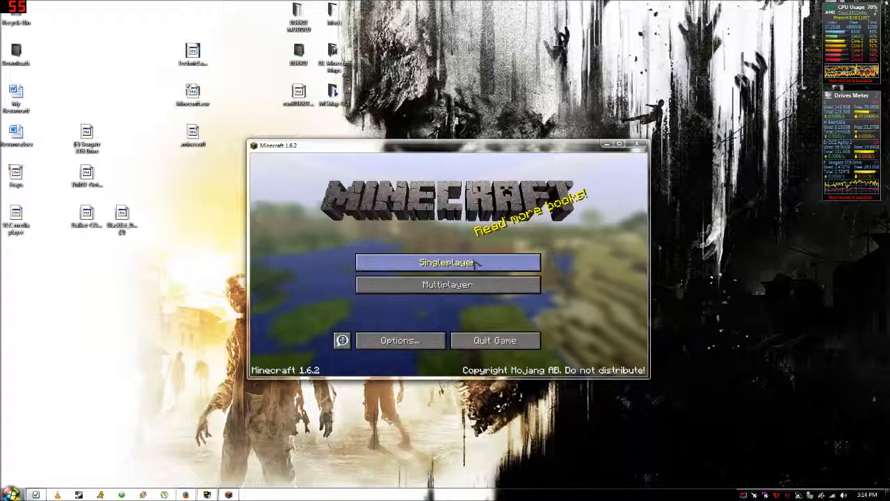
click(447, 262)
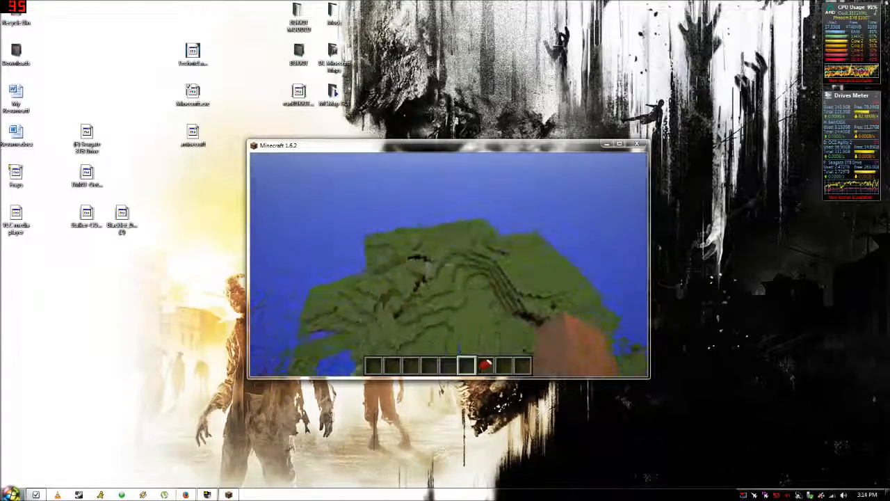
key(e)
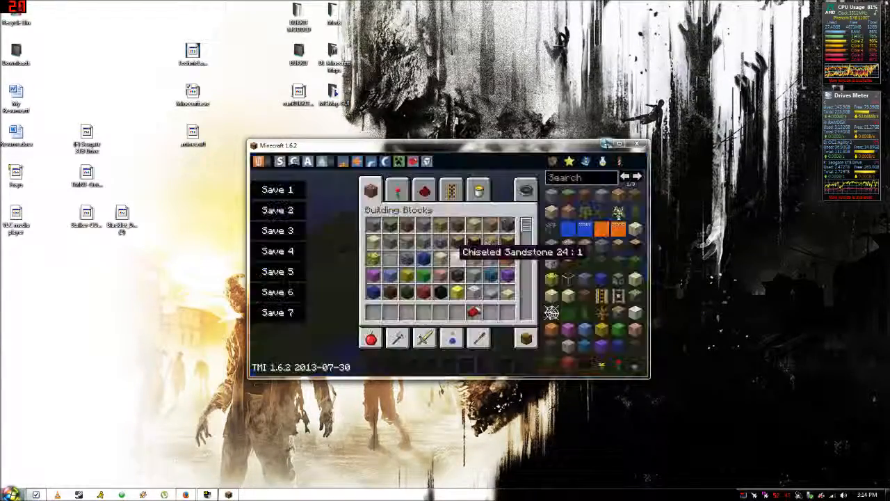
click(618, 144)
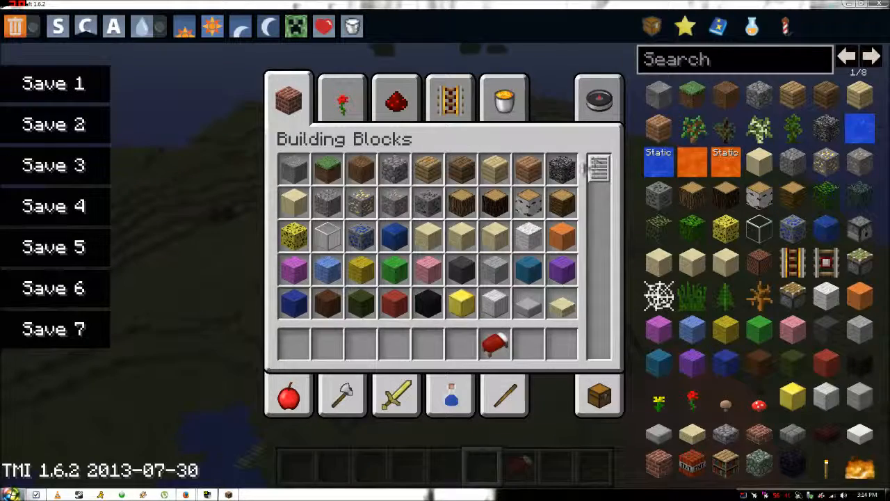